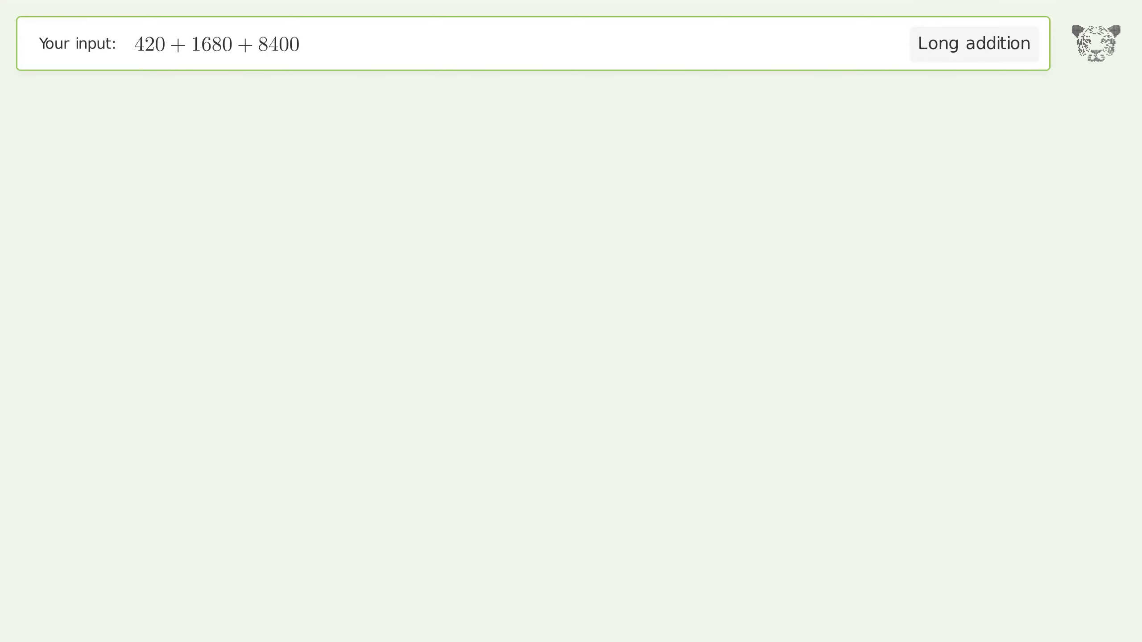
- Solve 420 + 1680 + 8400 by long addition and show the 10,500 result
left_click(973, 43)
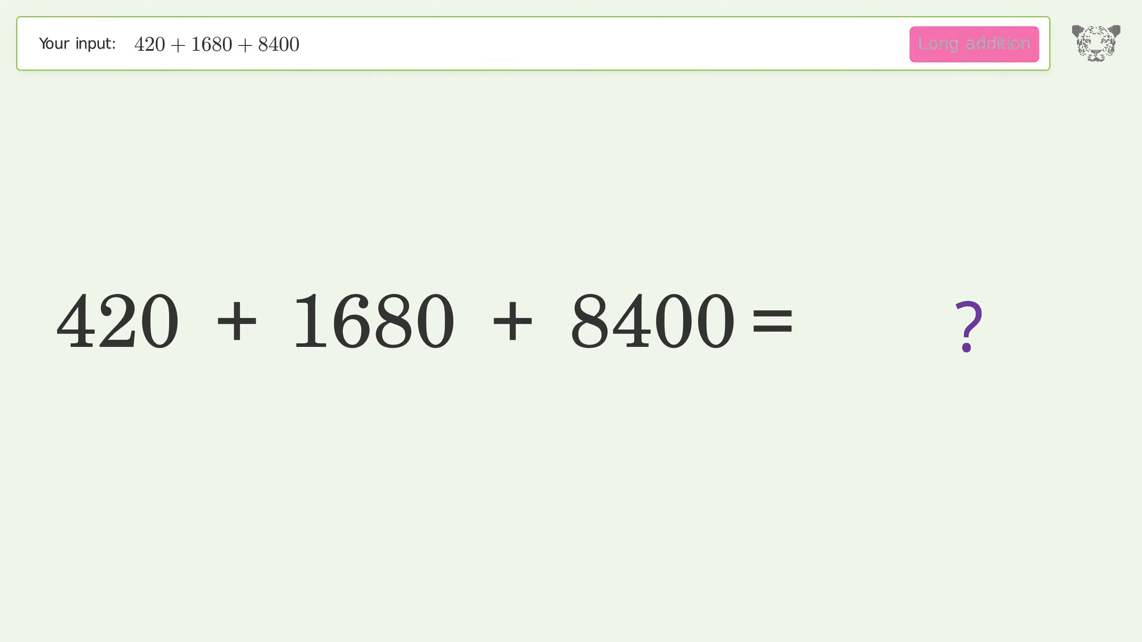
left_click(973, 42)
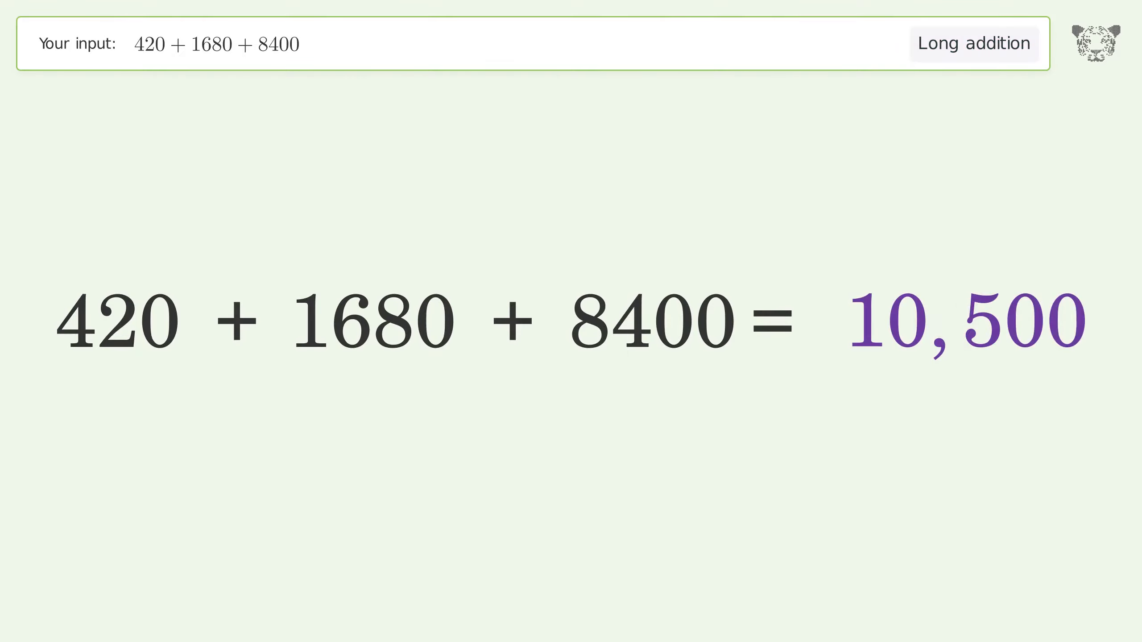